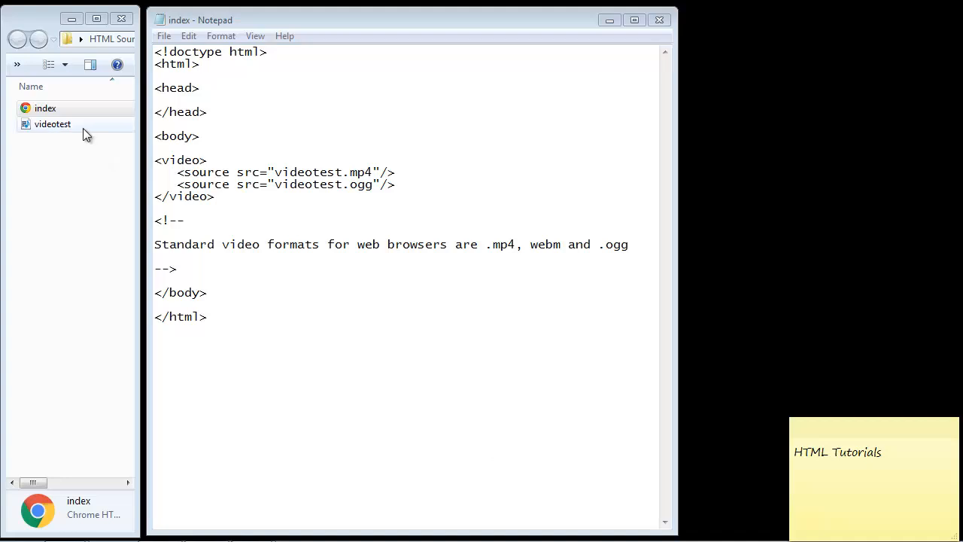
{"action": "mouse_move", "coordinate": [61, 129]}
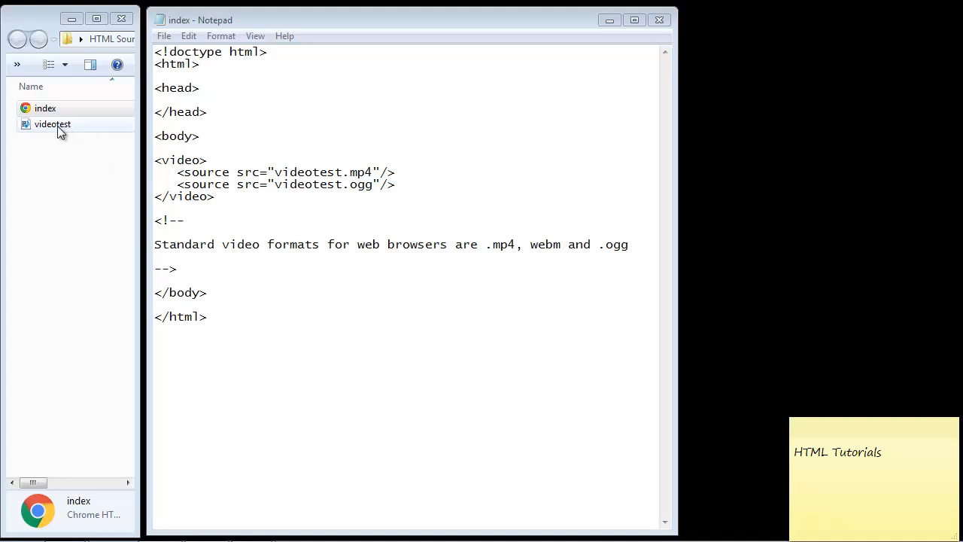
Review the video and source tags in index.html and place the cursor inside the opening video tag.
{"action": "left_click", "coordinate": [51, 124]}
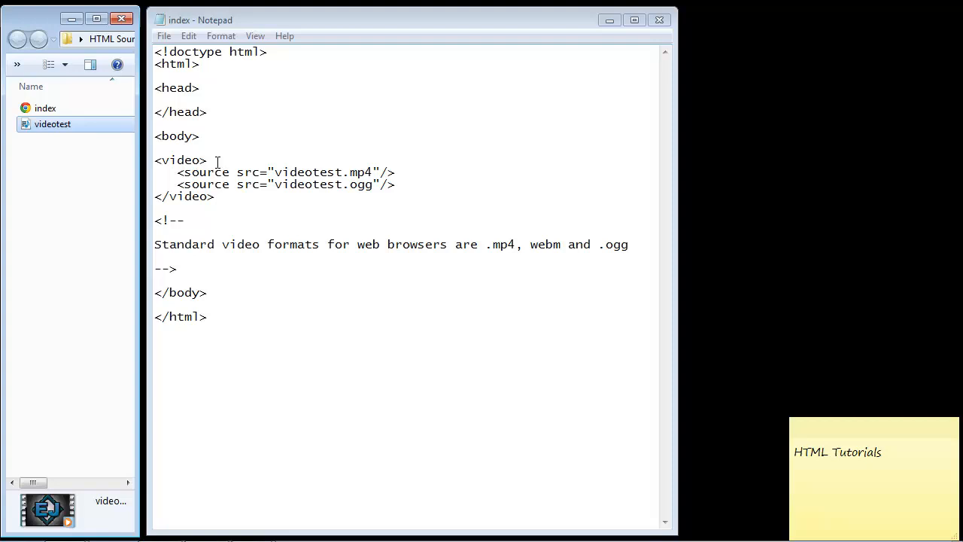
{"action": "double_click", "coordinate": [184, 195]}
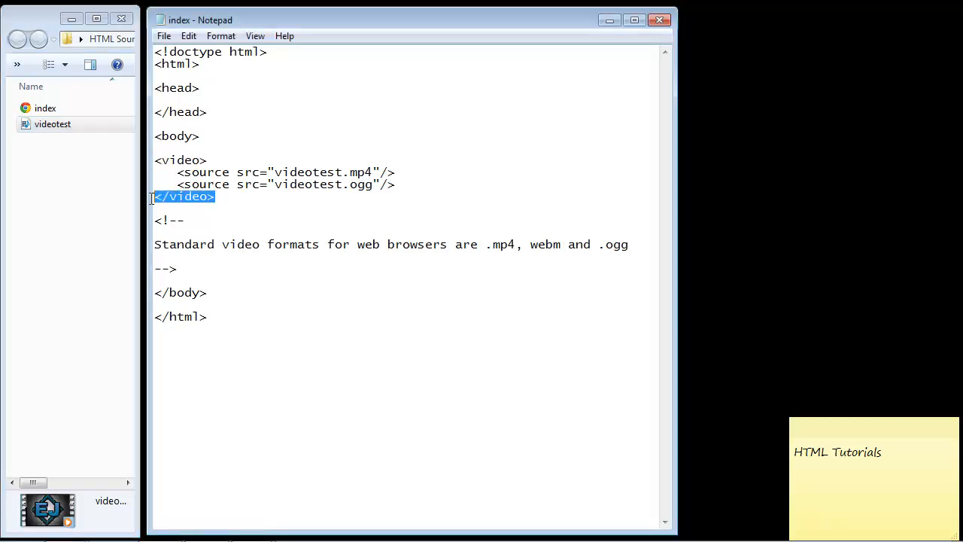
{"action": "left_click", "coordinate": [177, 172]}
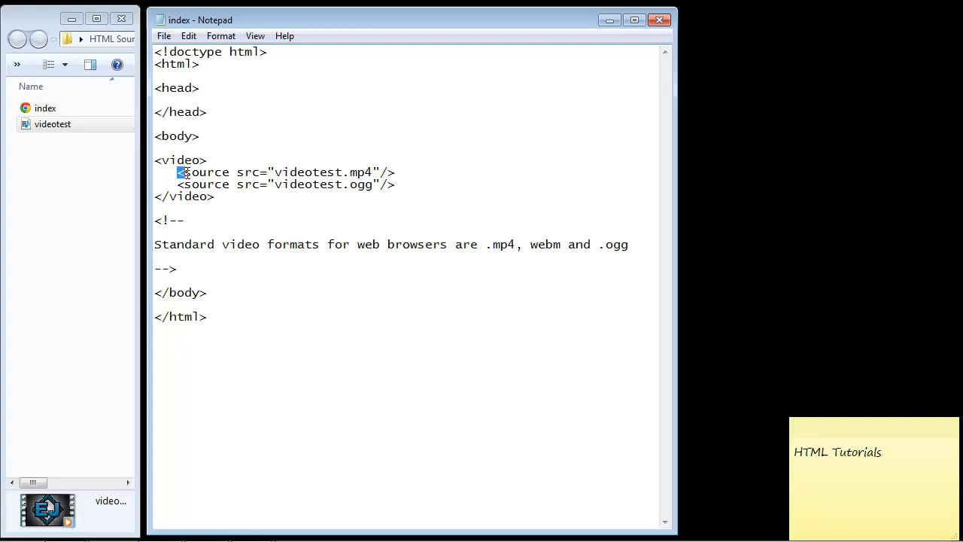
{"action": "double_click", "coordinate": [203, 171]}
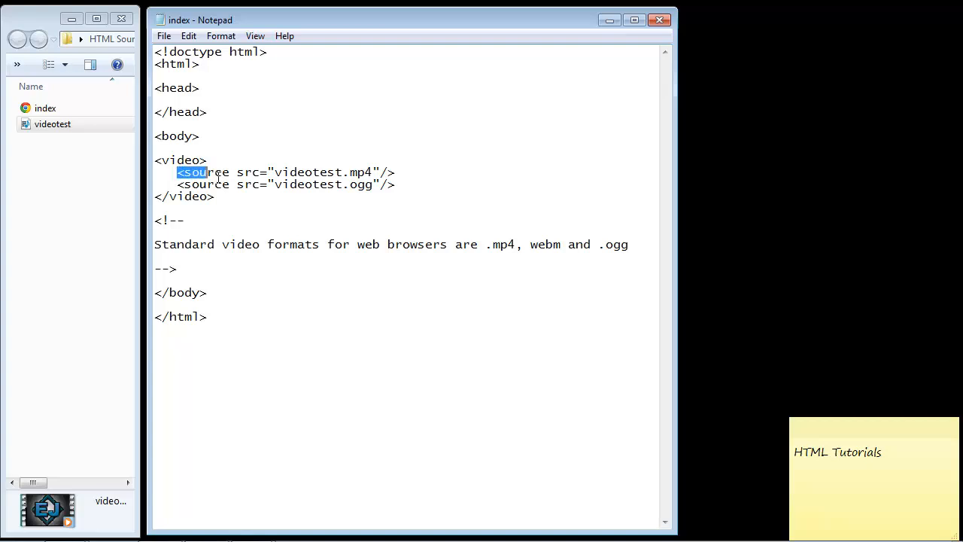
{"action": "left_click_drag", "start_coordinate": [177, 172], "coordinate": [395, 184]}
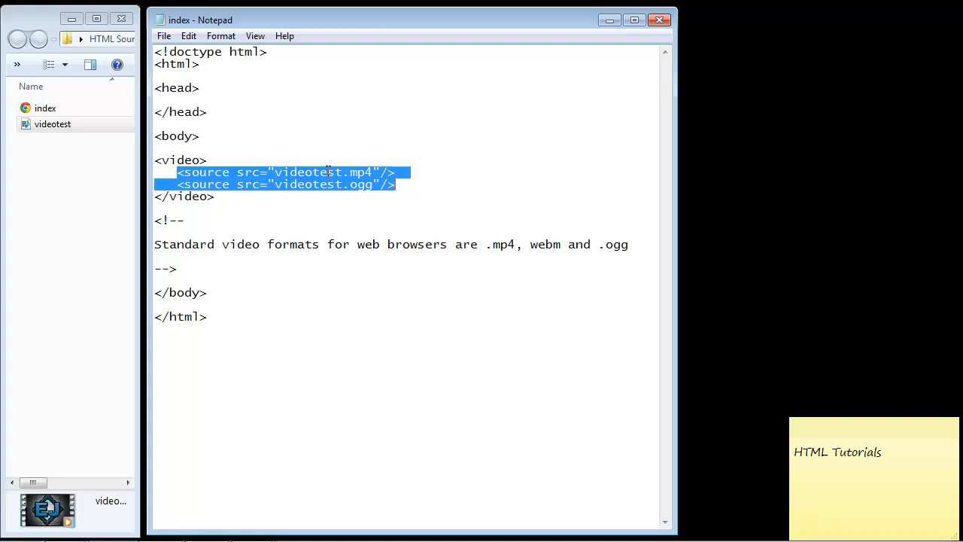
{"action": "double_click", "coordinate": [323, 172]}
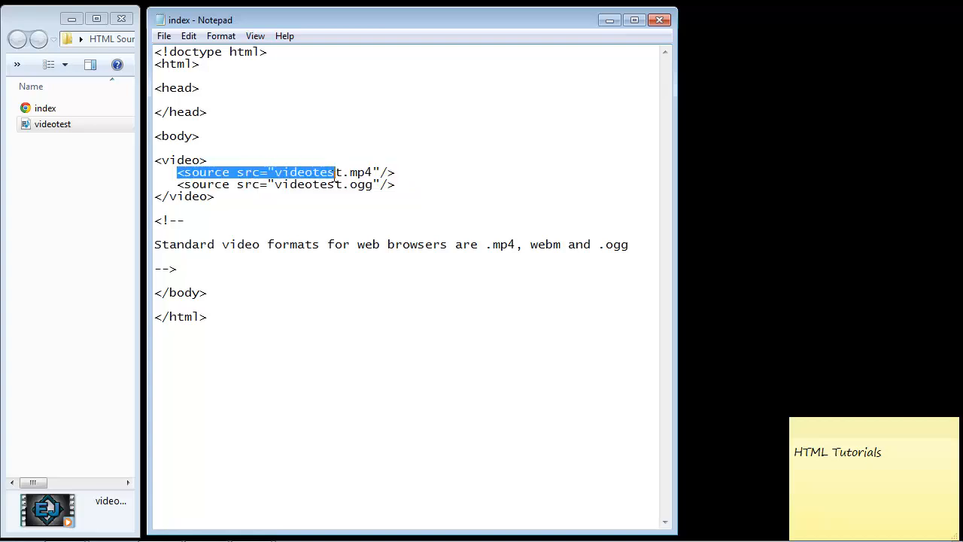
{"action": "left_click", "coordinate": [178, 184]}
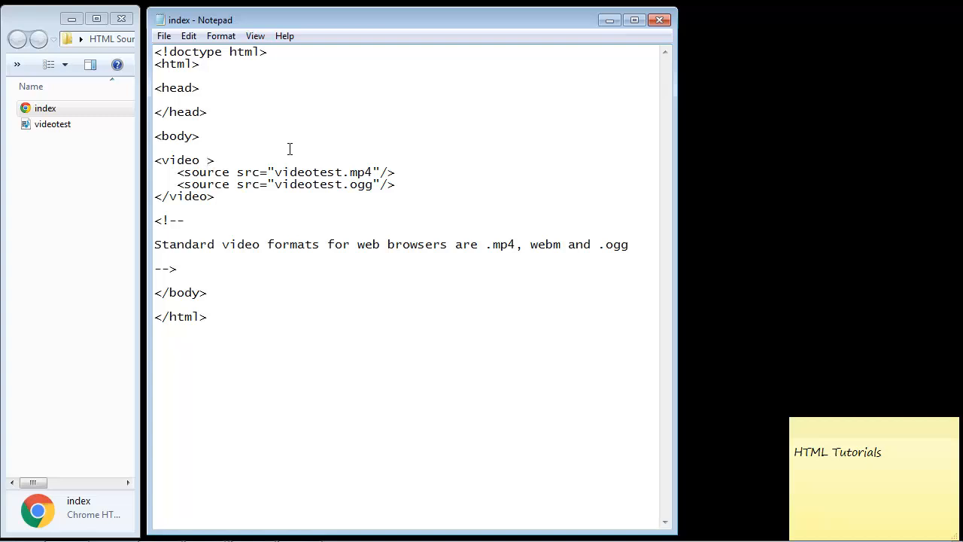
Add width="640" height="360" controls to the opening video tag.
{"action": "type", "text": "width"}
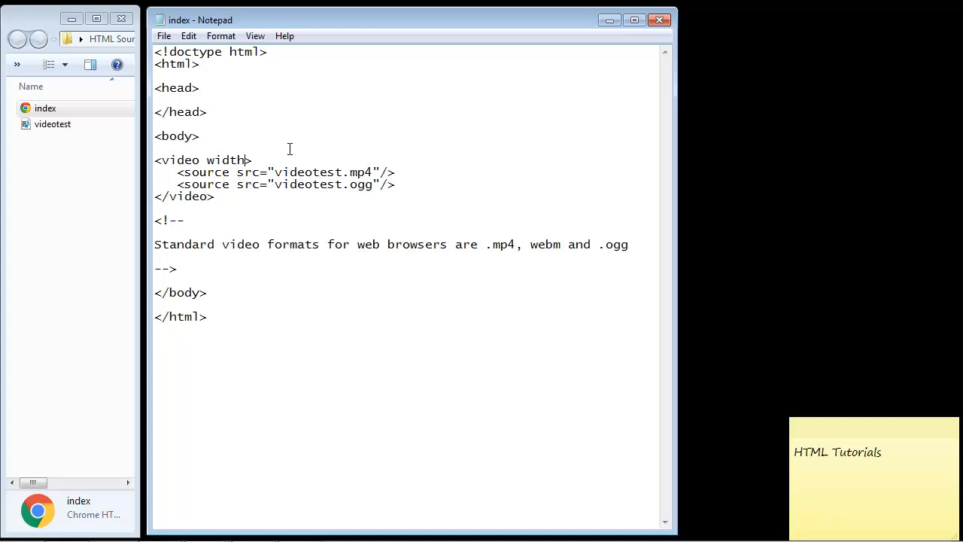
{"action": "type", "text": "=\"64"}
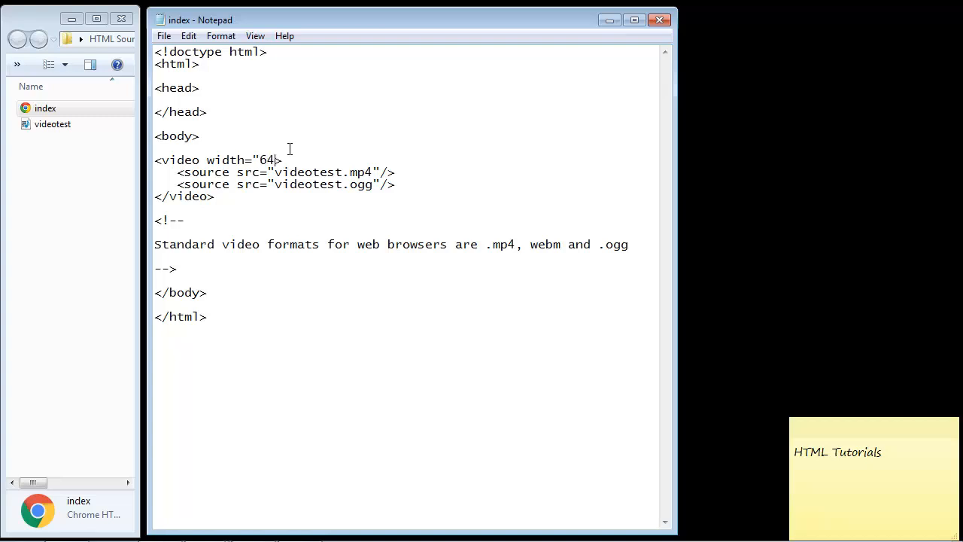
{"action": "type", "text": "0\" height"}
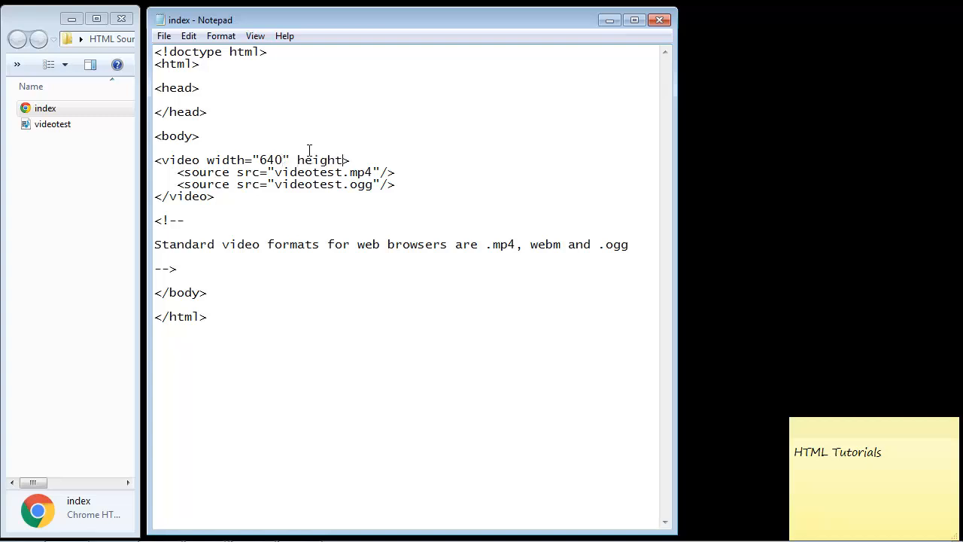
{"action": "type", "text": "=\"360\""}
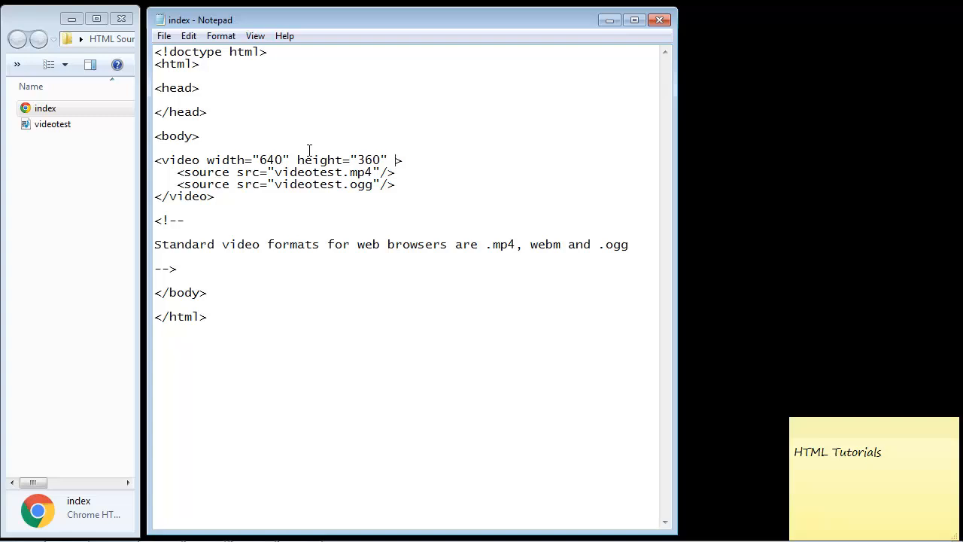
{"action": "type", "text": "controls"}
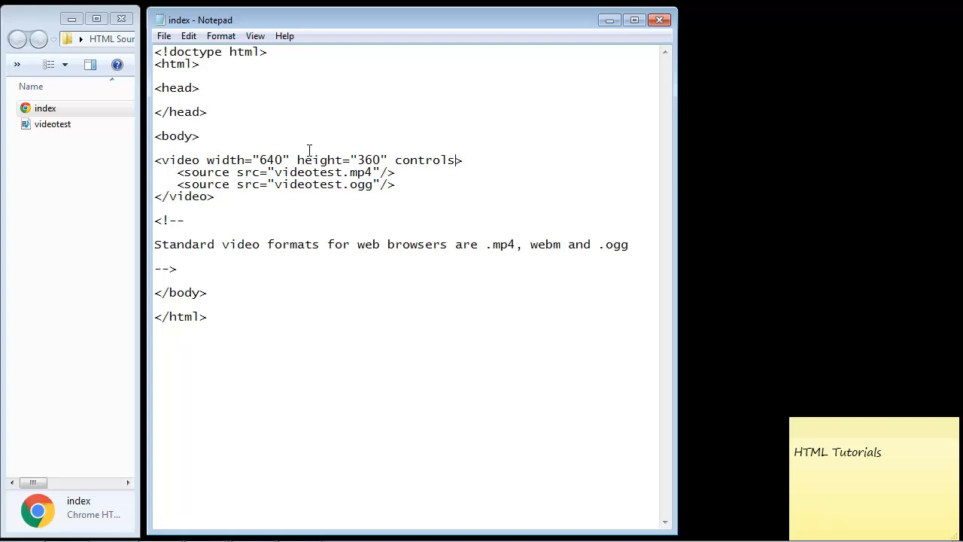
Save index.html and open it with Google Chrome from the file's context menu.
{"action": "left_click", "coordinate": [162, 36]}
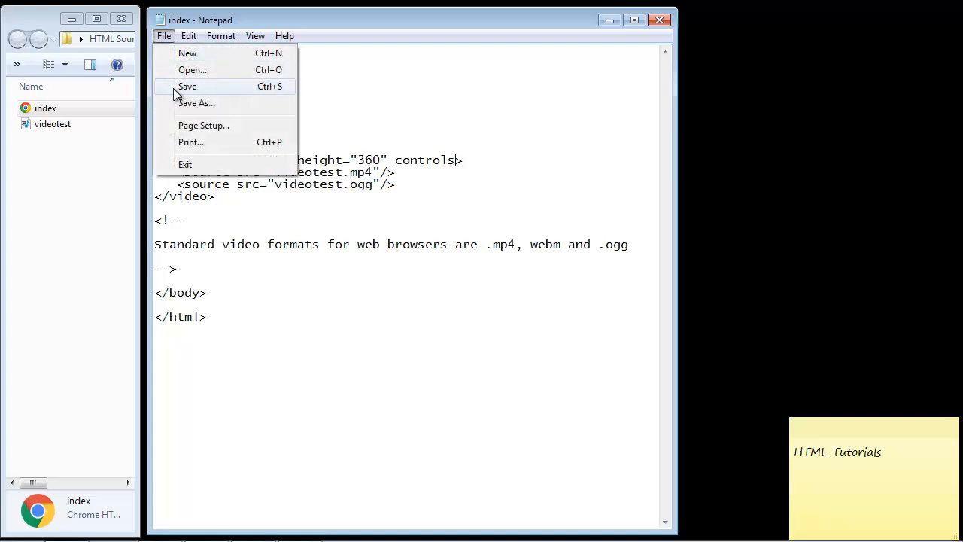
{"action": "right_click", "coordinate": [45, 108]}
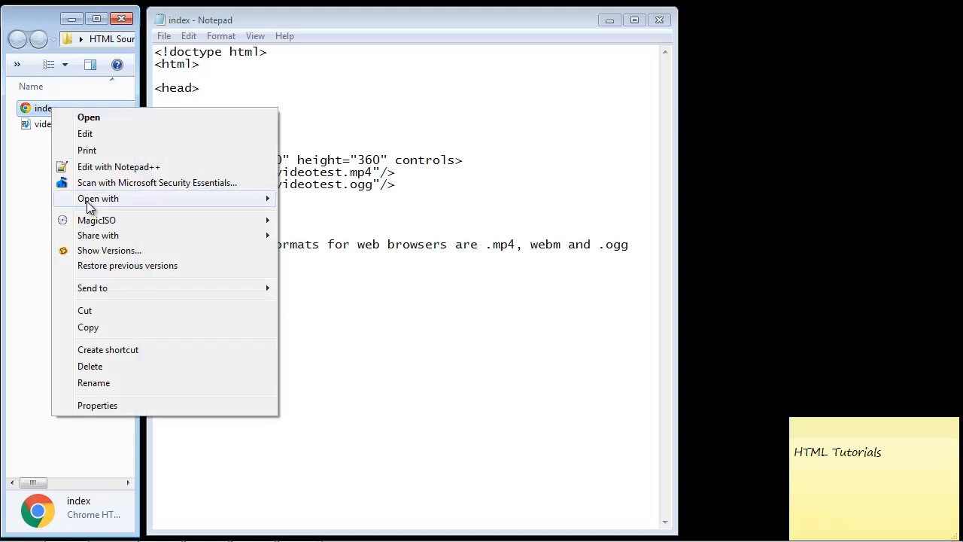
{"action": "left_click", "coordinate": [89, 118]}
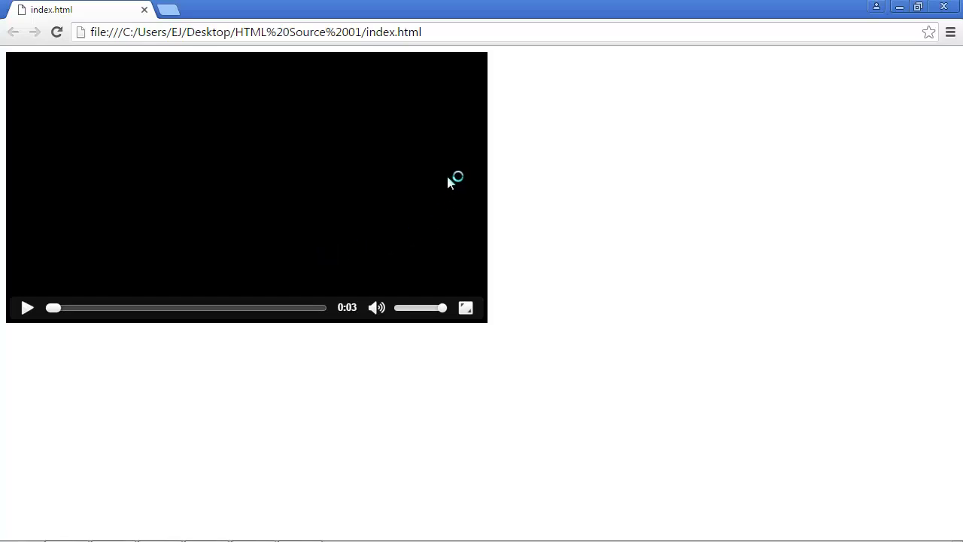
{"action": "mouse_move", "coordinate": [43, 316]}
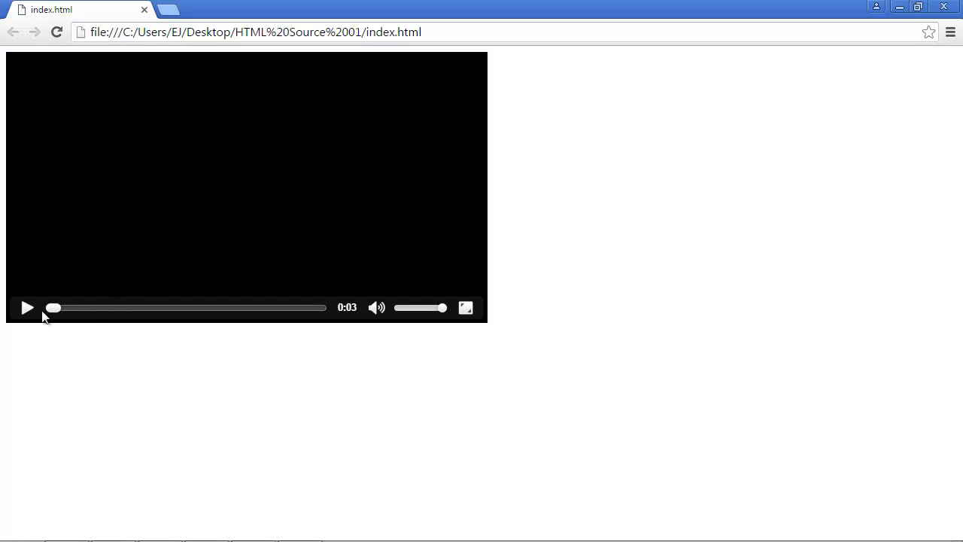
Play the mp4 in the Chrome page through to its logo frame, then stop playback.
{"action": "left_click", "coordinate": [27, 307]}
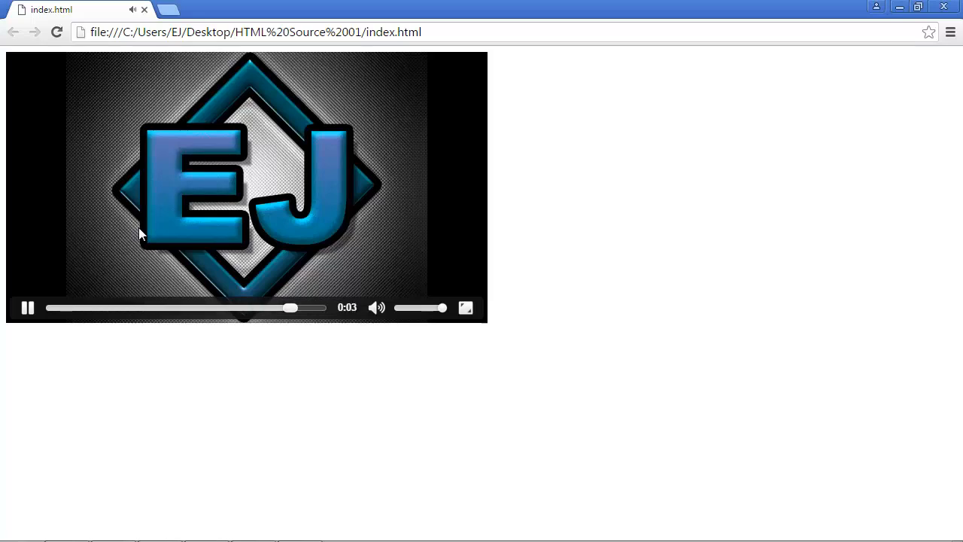
{"action": "left_click", "coordinate": [27, 307]}
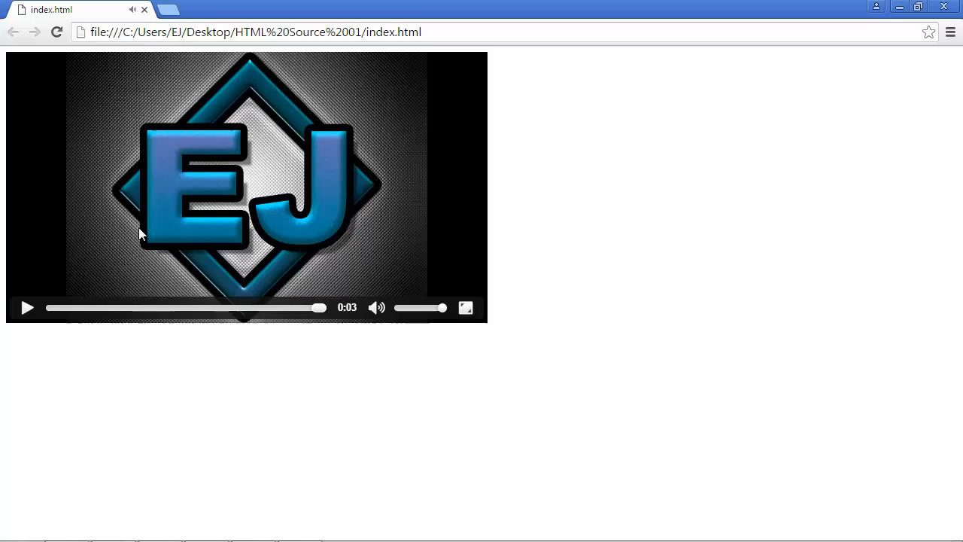